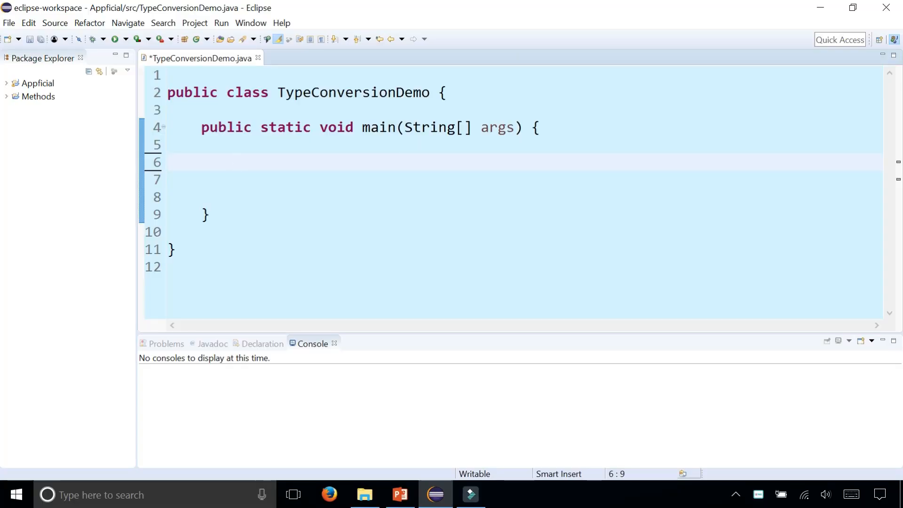
- Declare int a = 2 and double b = 3.5 in main, then print a*b
type("int a")
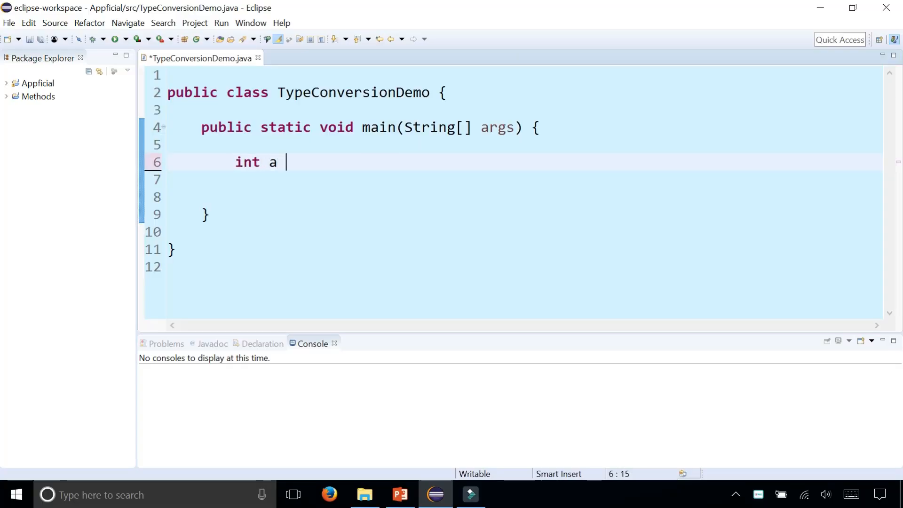
type("= 2;")
left_click(525, 180)
type("double b =")
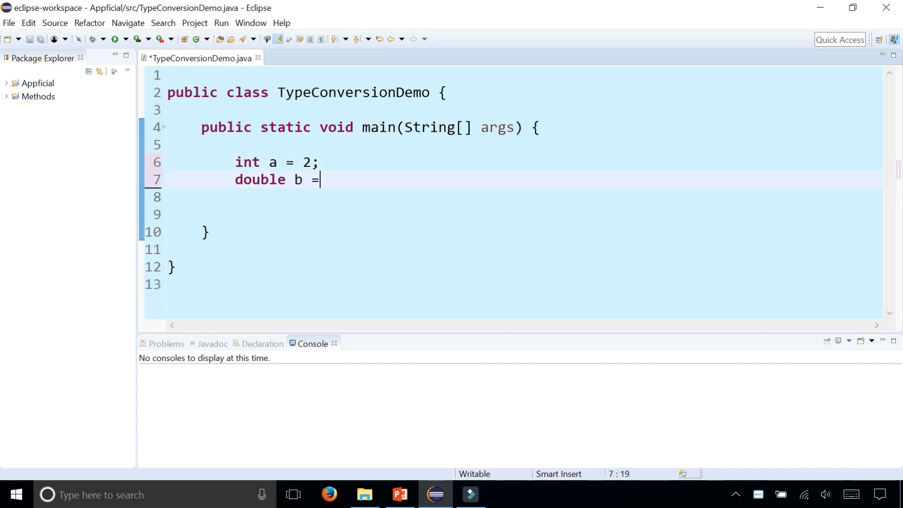
type("3.5;")
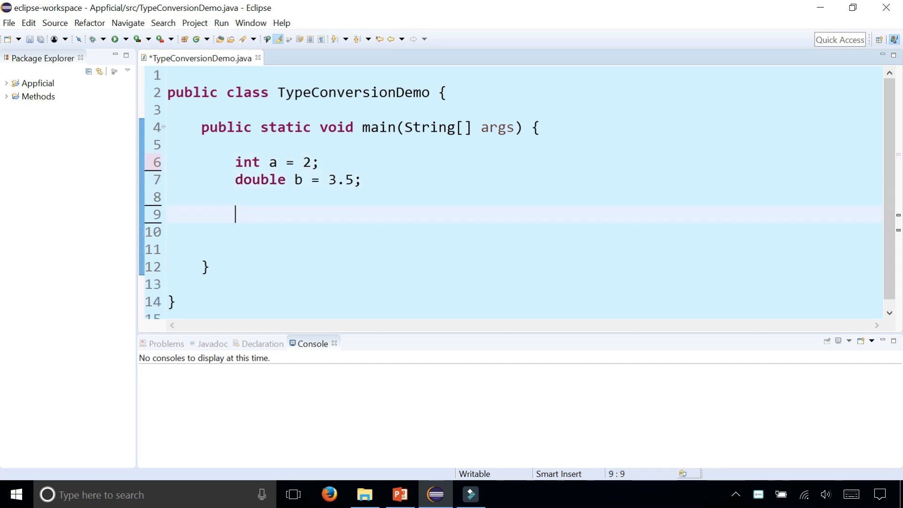
type("System.out.println")
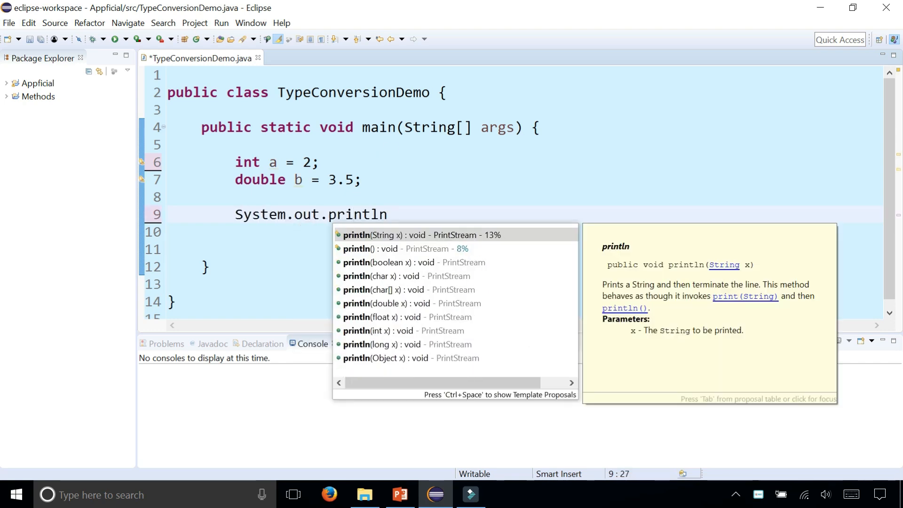
type("(a*b);")
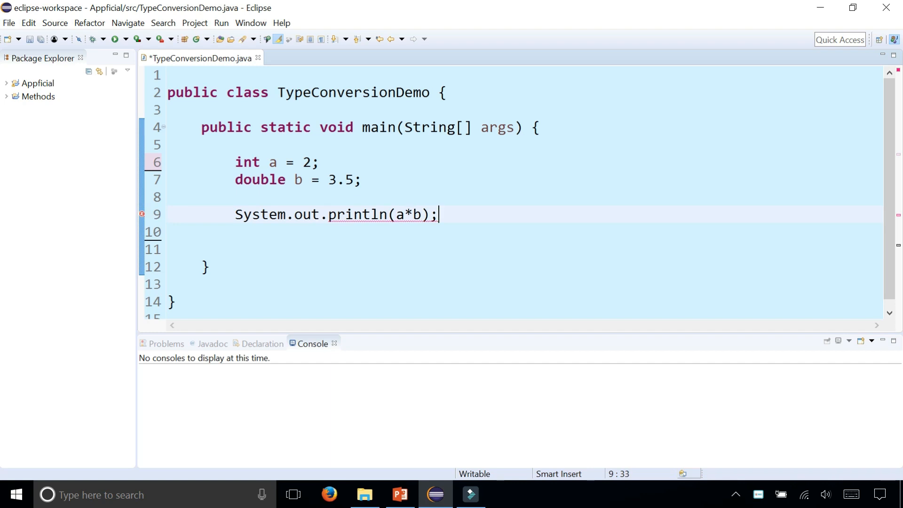
- Run TypeConversionDemo so the console prints 7.0, then add blank lines after the print
left_click(113, 39)
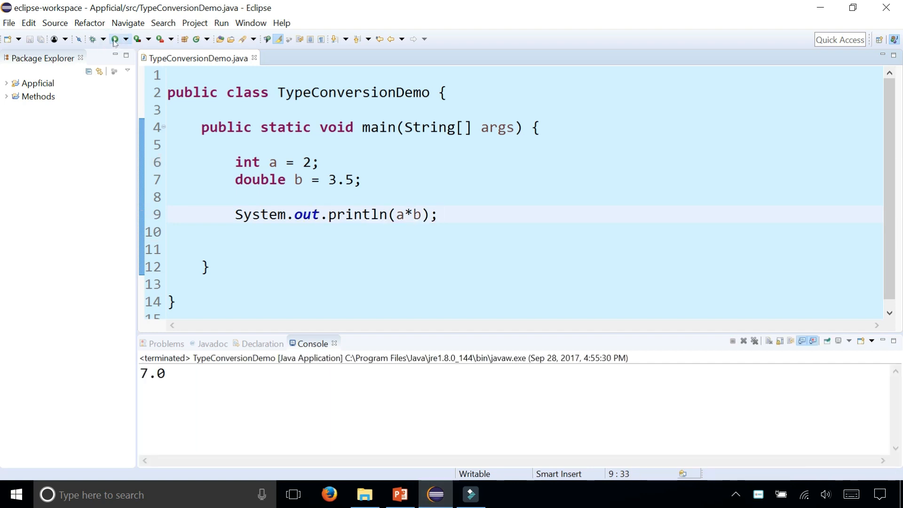
left_click(439, 215)
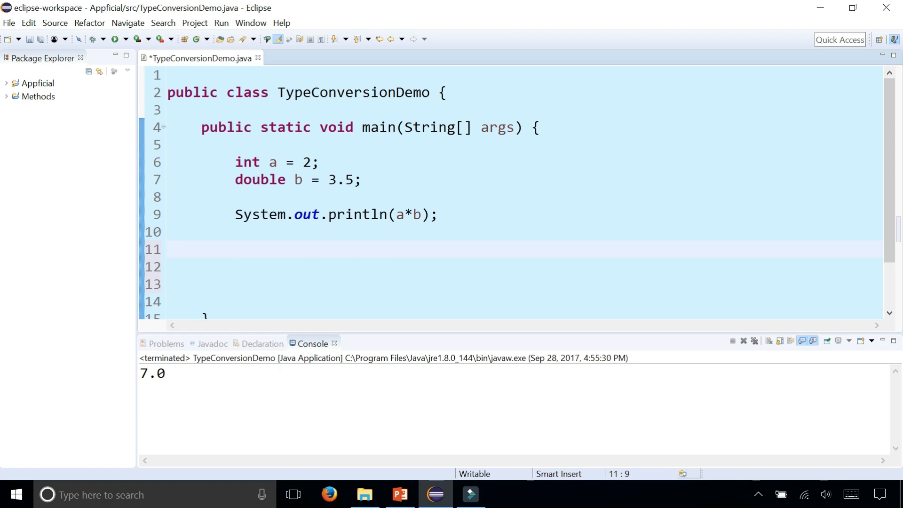
- Declare int number = (int) 3.78; casting the double literal to int
type("int")
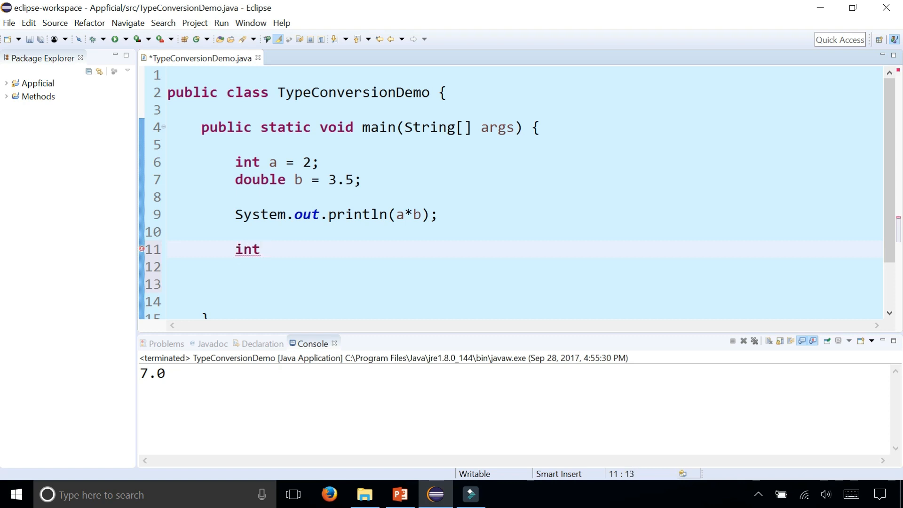
type("number =")
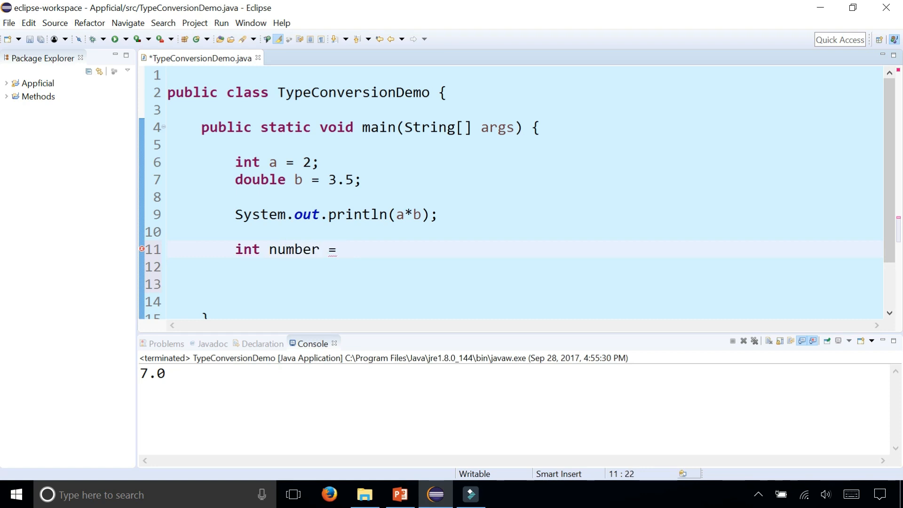
type("(int)")
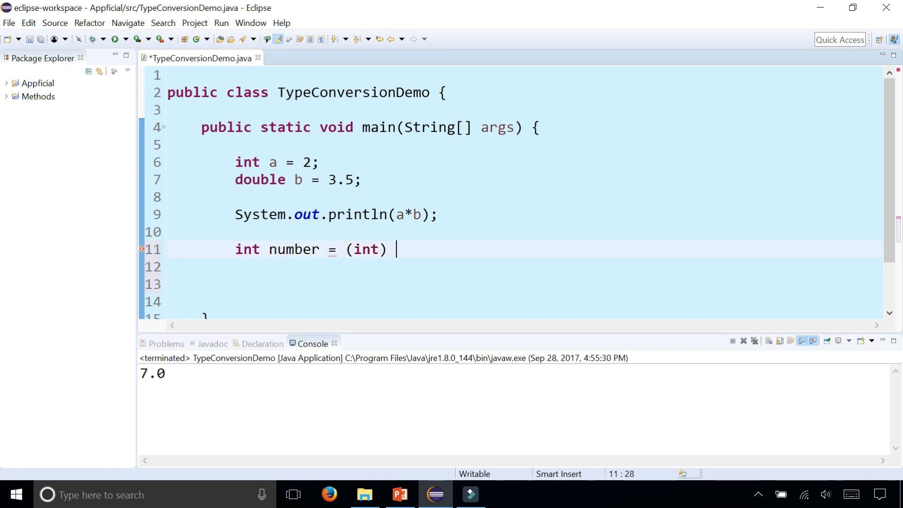
type("3.")
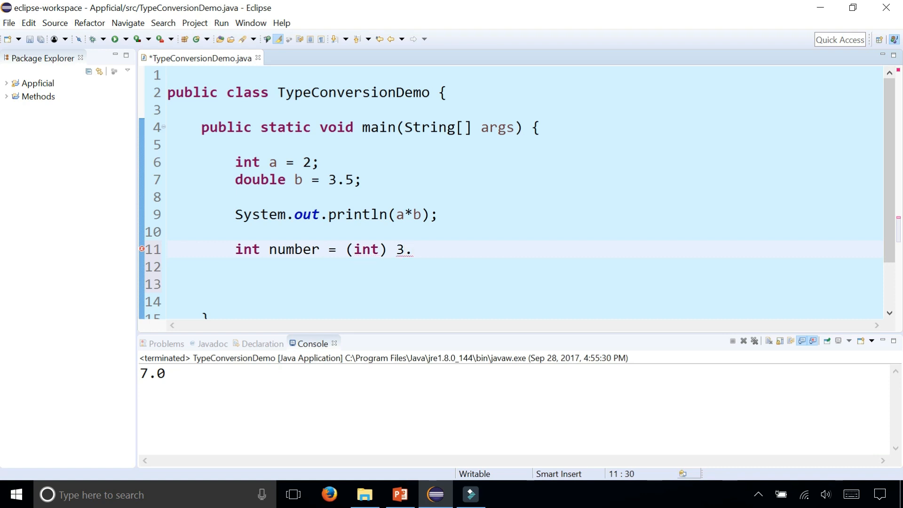
type("78;")
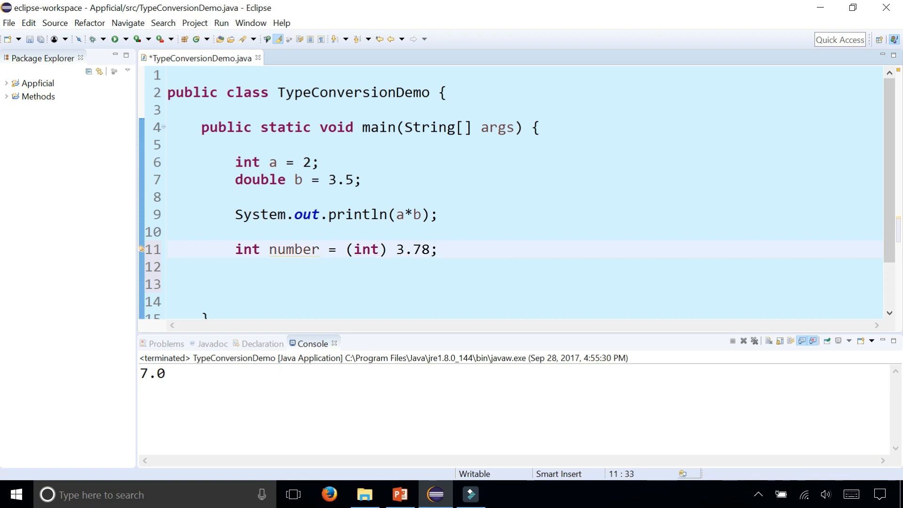
- Print number with System.out.println and start running the program again
left_click(259, 266)
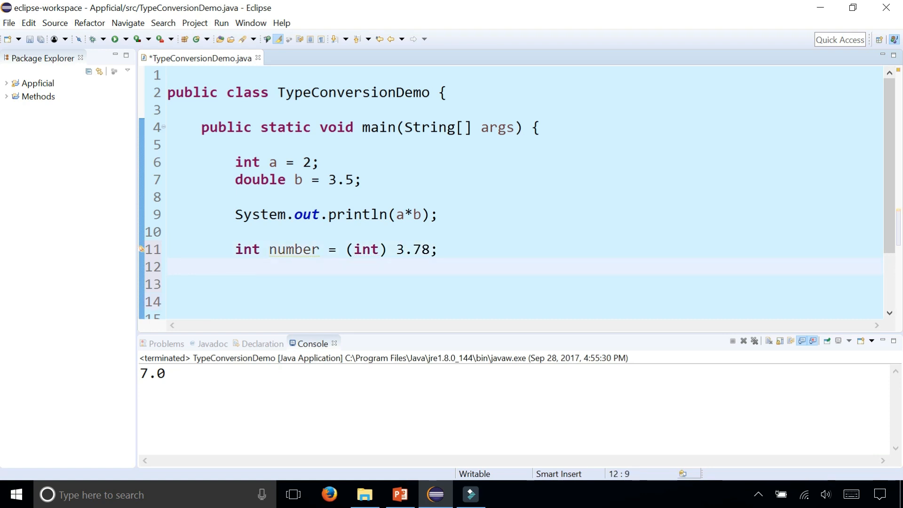
left_click(236, 266)
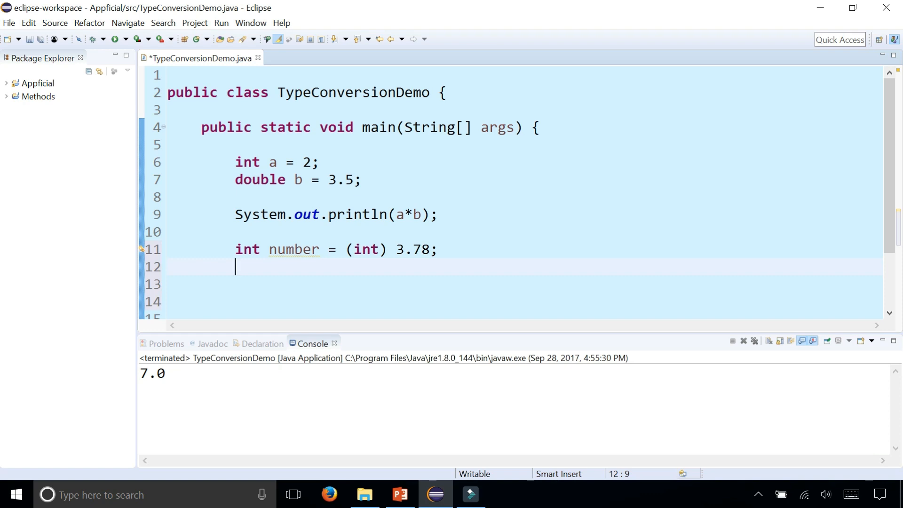
type("System.out.println(number);")
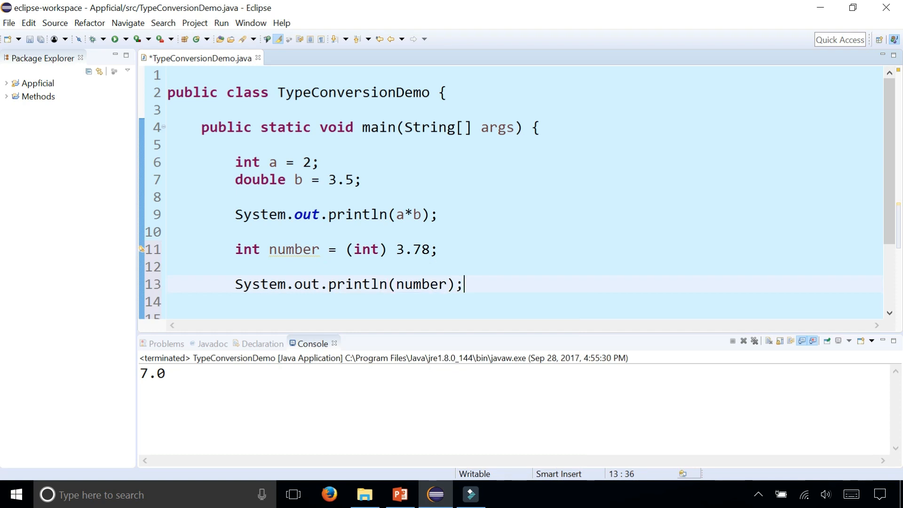
left_click(116, 39)
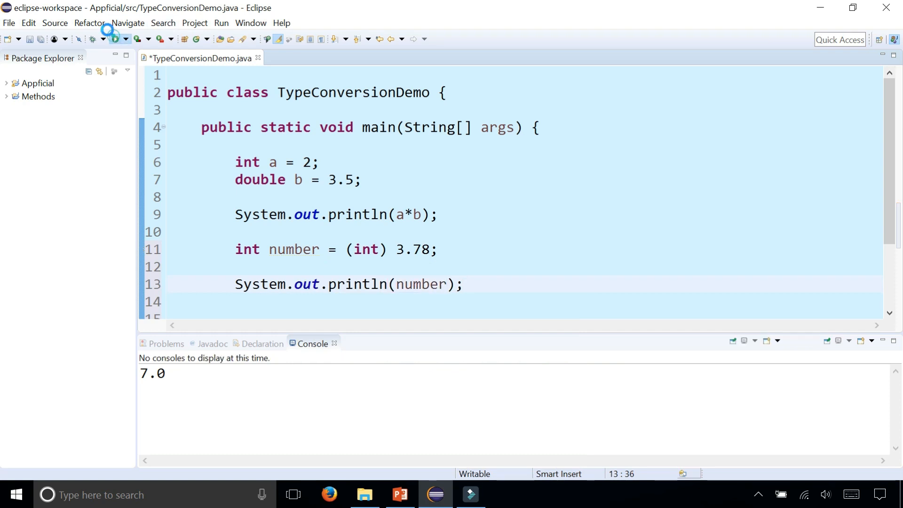
- Rerun to print 3 under 7.0 and highlight 3.78 and (int) on line 11
left_click(115, 38)
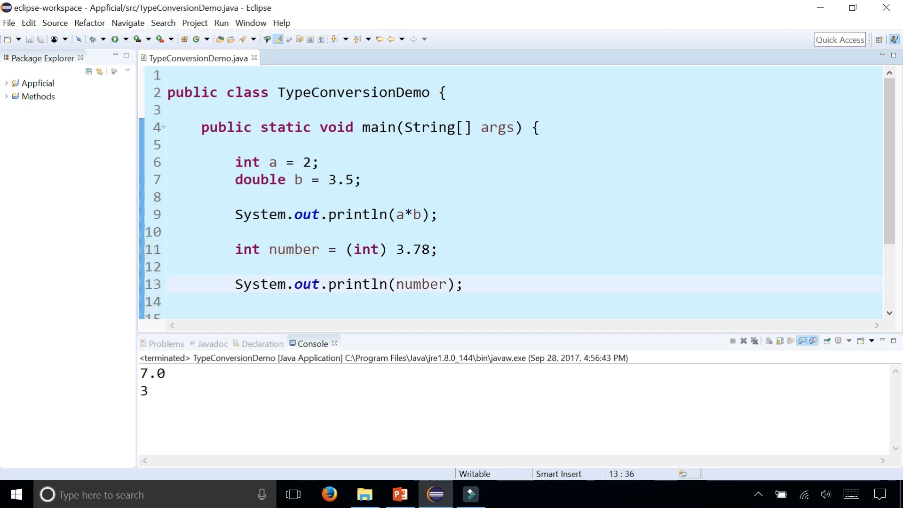
double_click(416, 249)
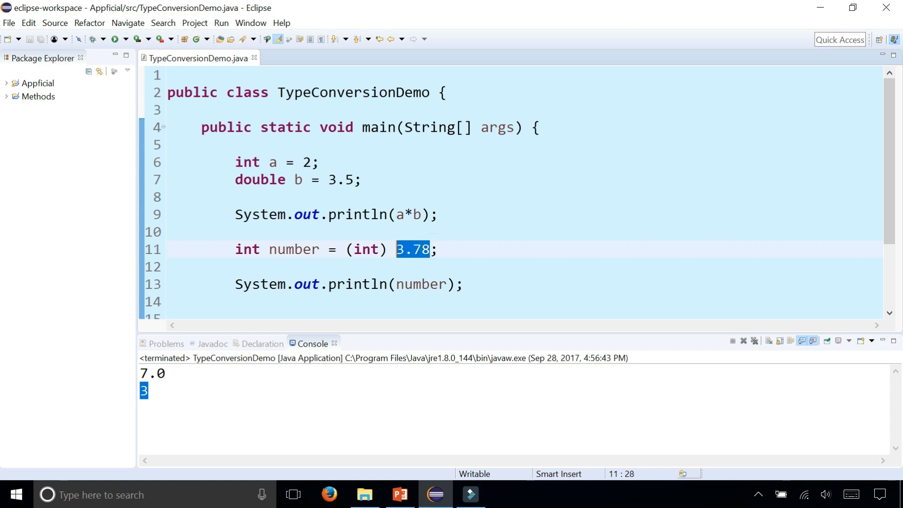
double_click(366, 248)
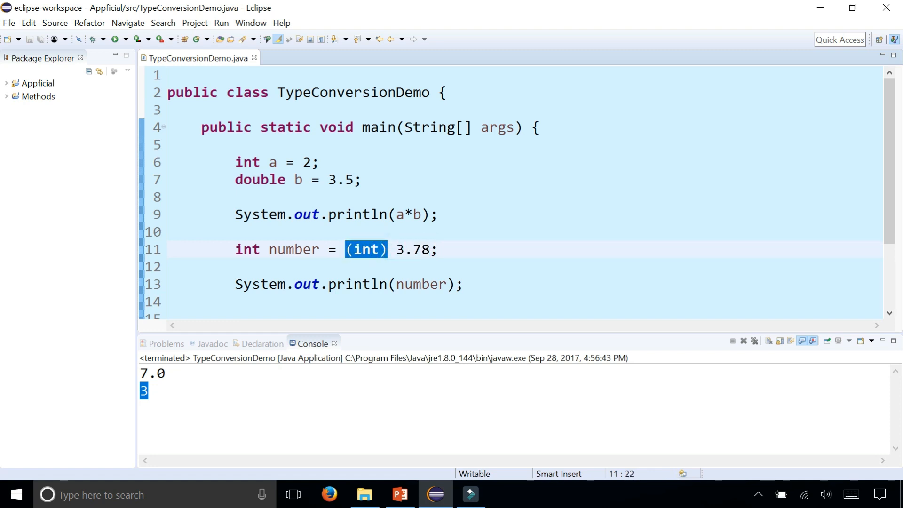